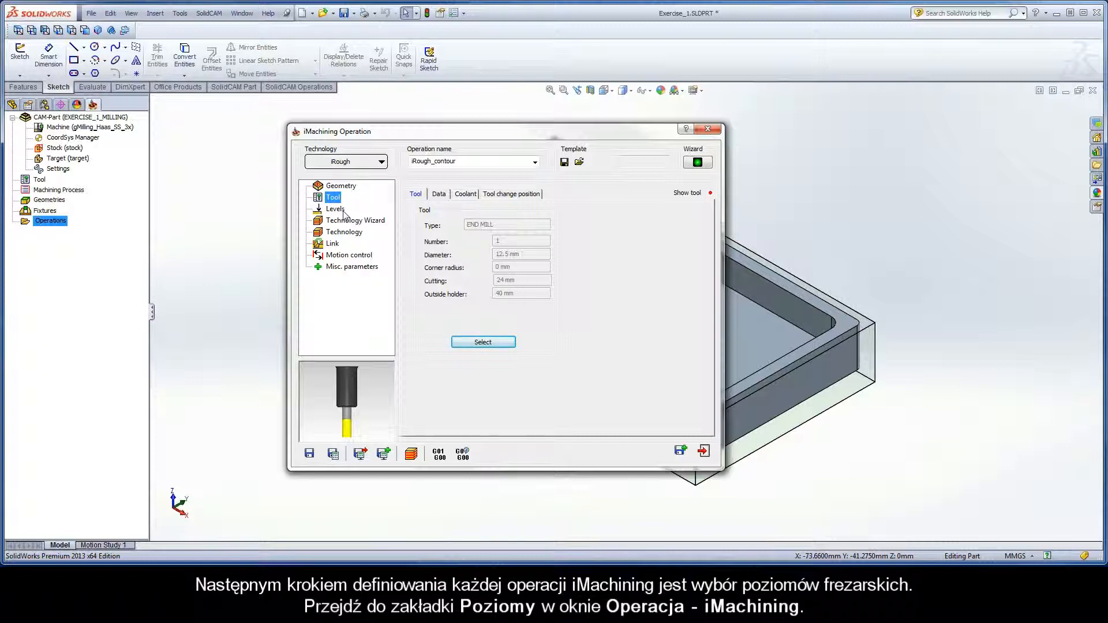
Show the operation's Levels page: clearance level 10, safety distance 2, upper level 0
left_click(334, 208)
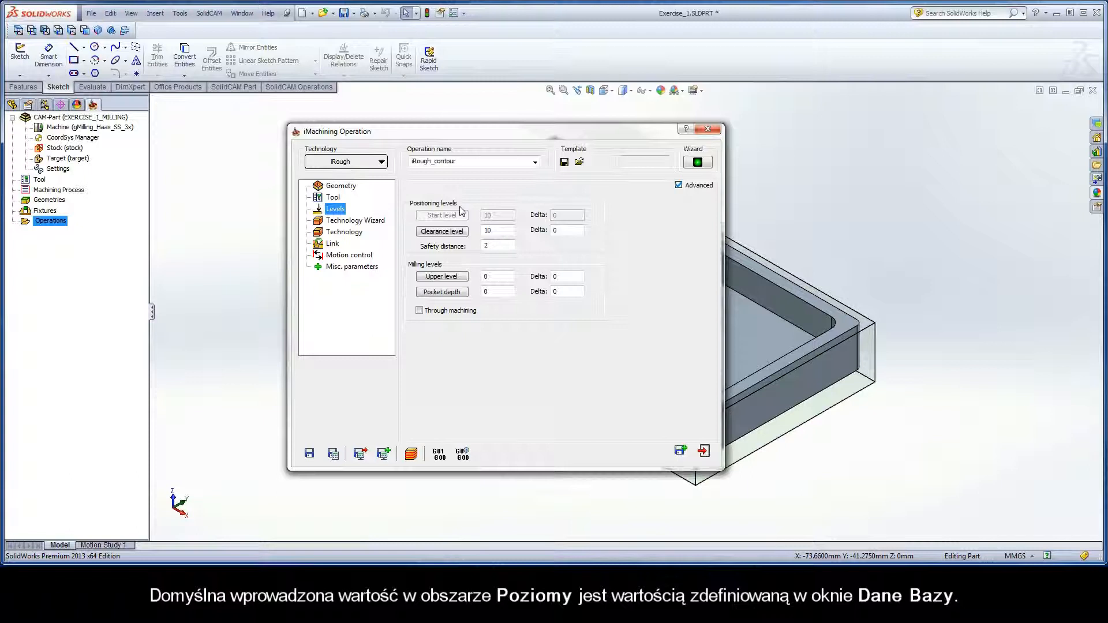
mouse_move(431, 223)
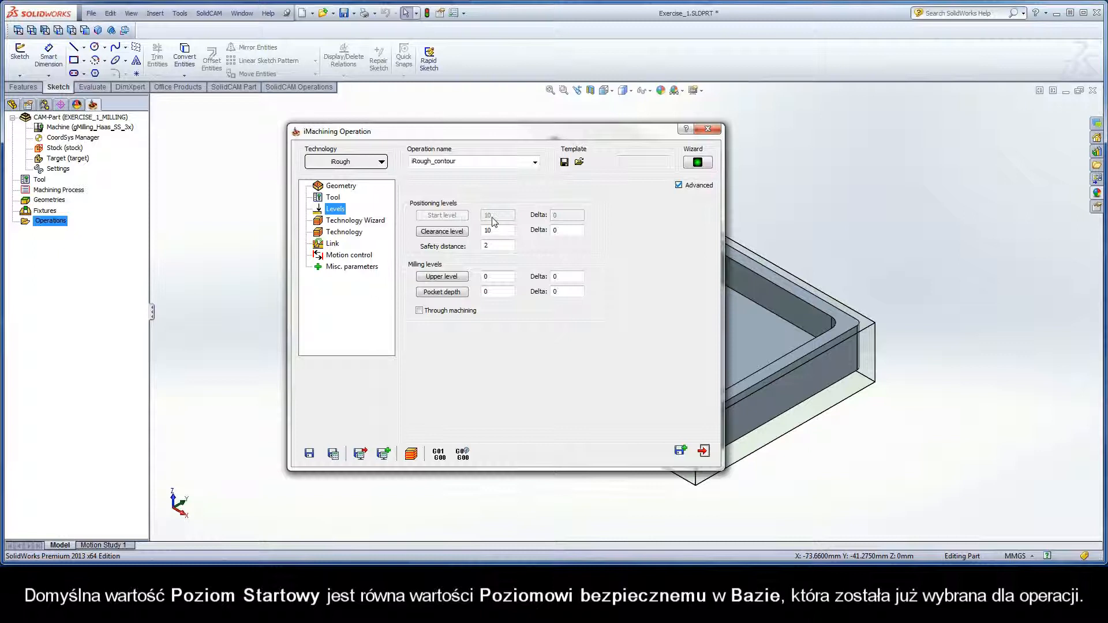
mouse_move(495, 223)
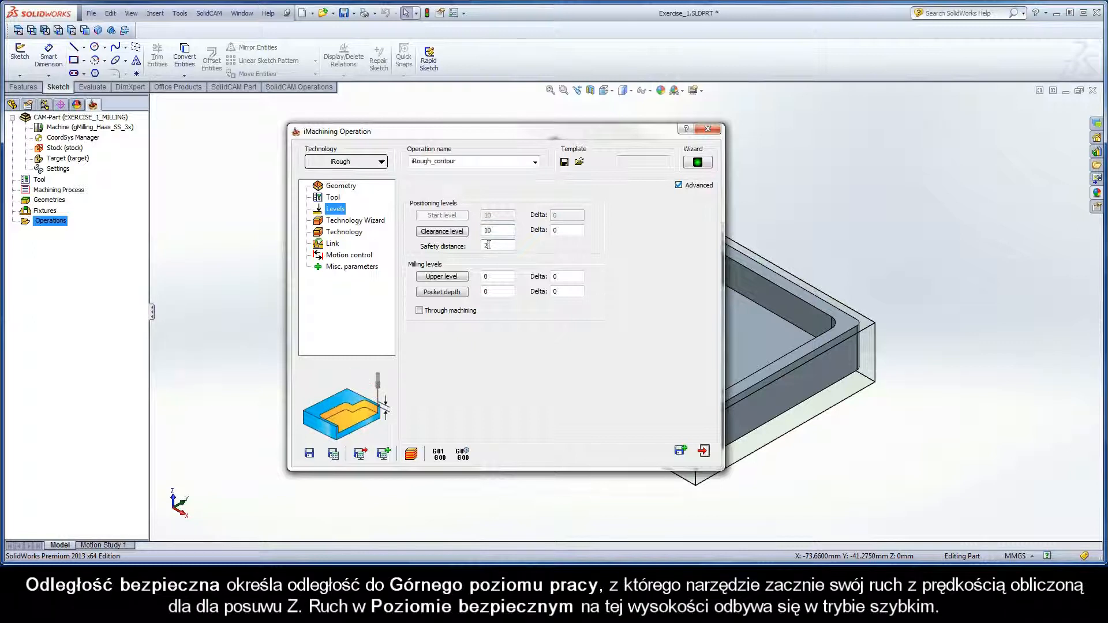
left_click(497, 245)
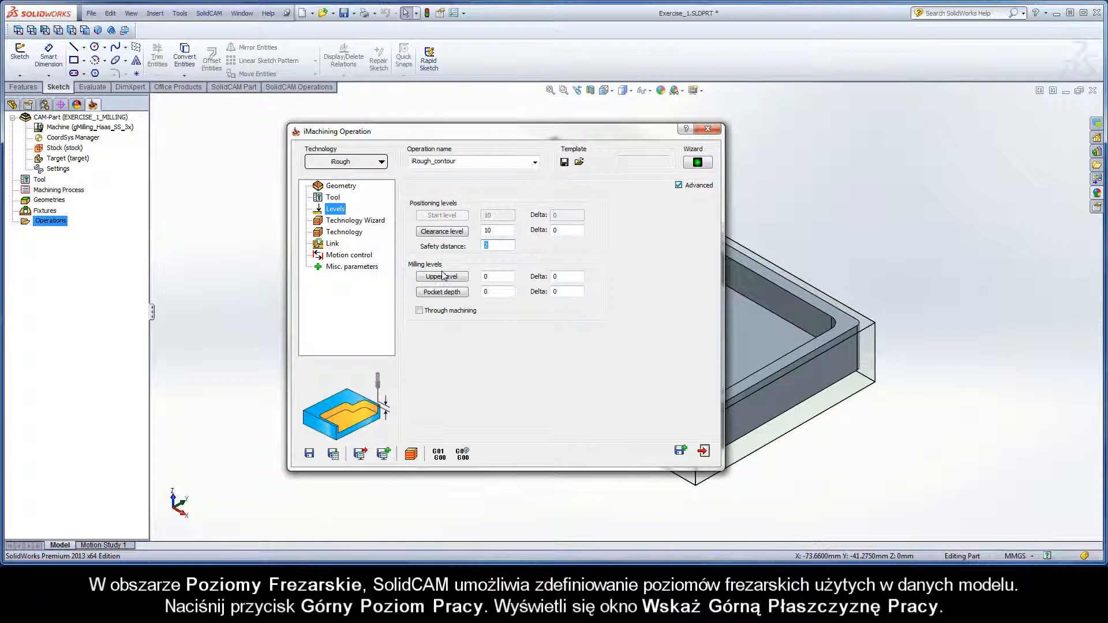
Pick the model's top surface as the upper level, keeping Z at 0
left_click(440, 276)
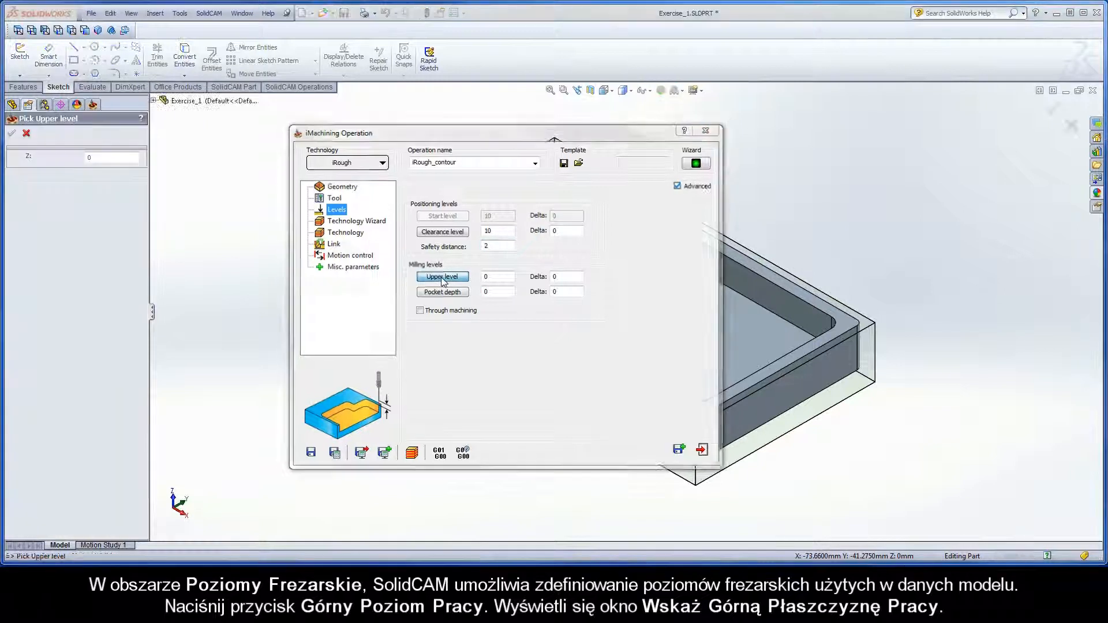
left_click(441, 276)
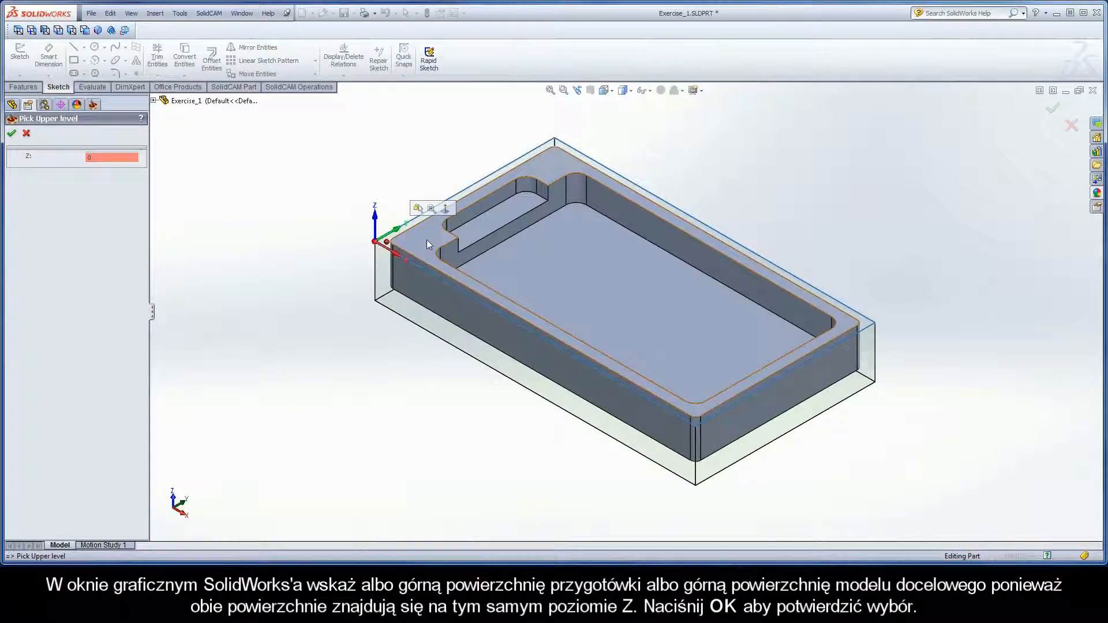
mouse_move(426, 243)
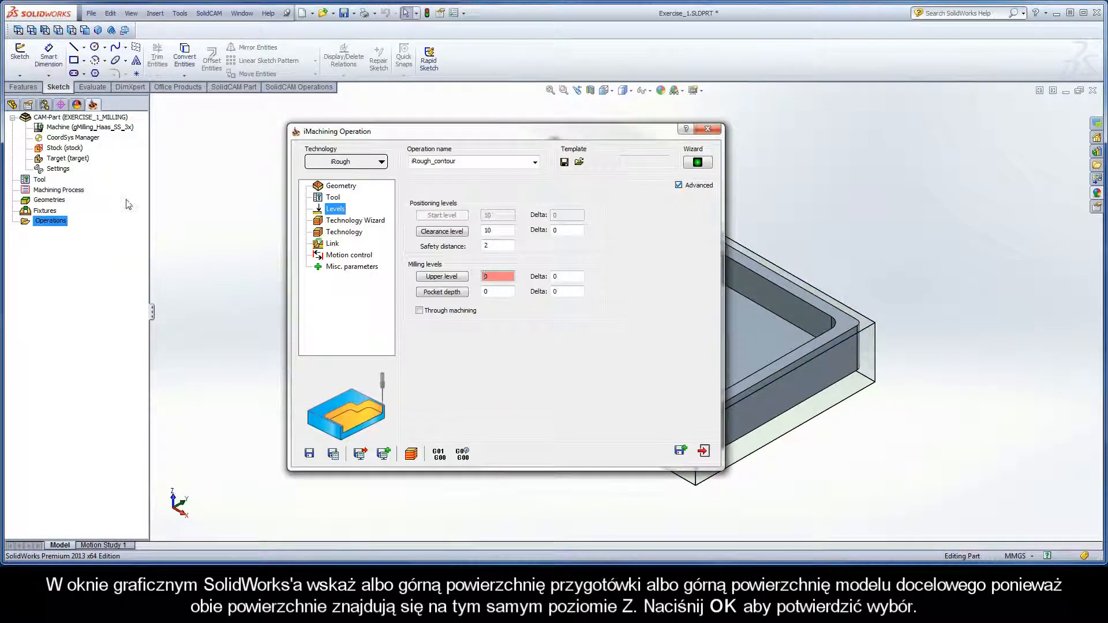
Pick the model's bottom edge as pocket depth (19.05) and confirm it
left_click(441, 292)
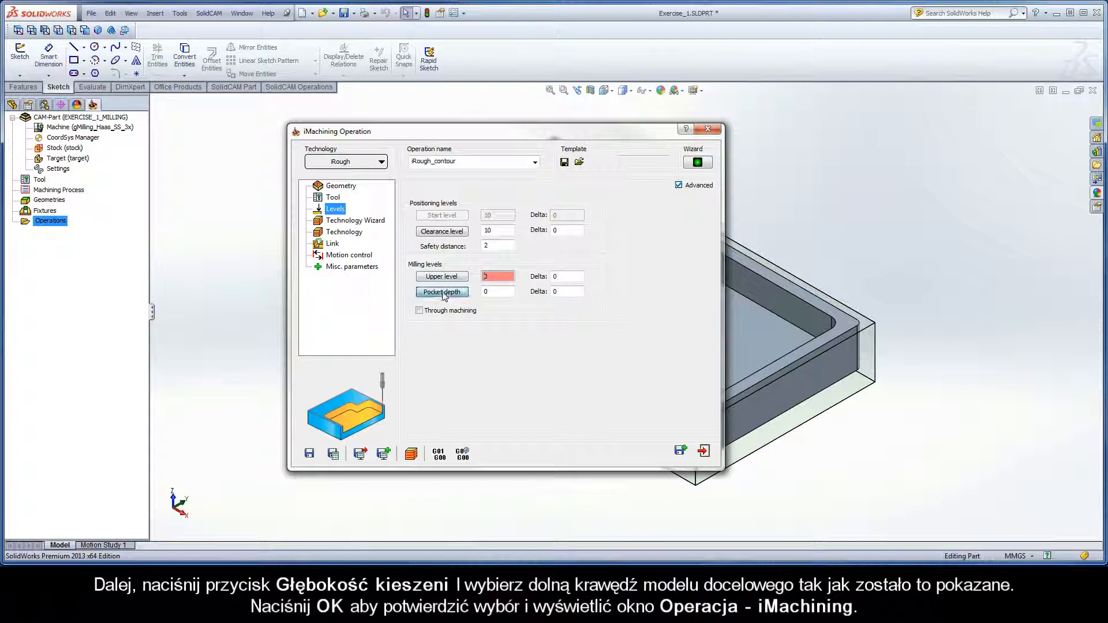
left_click(441, 293)
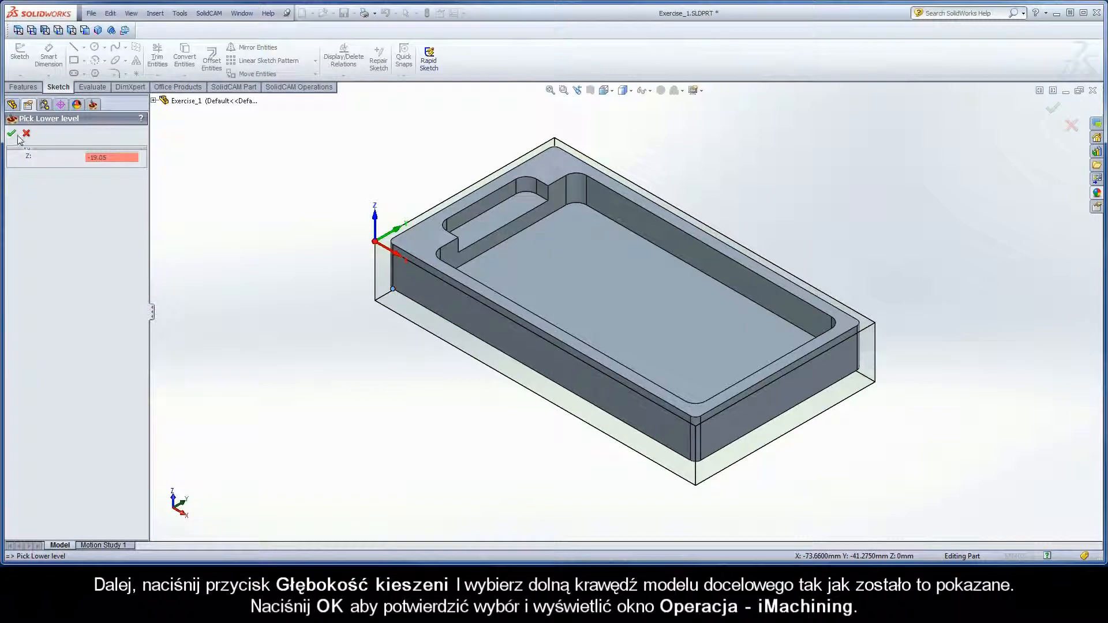
left_click(11, 133)
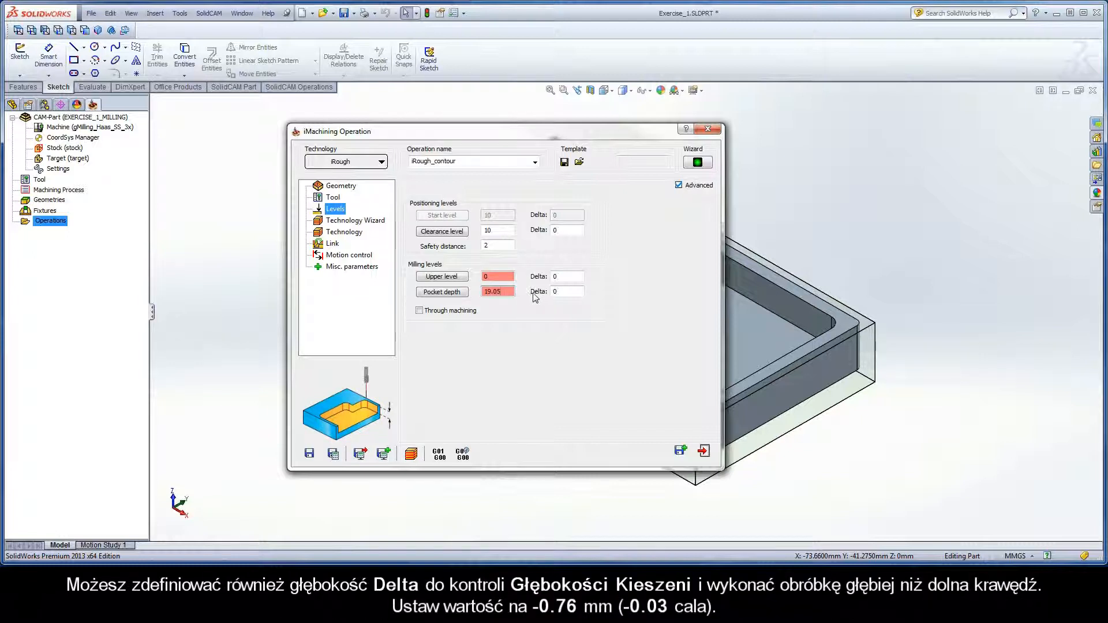
Replace the pocket depth delta with -0.76
left_click(565, 291)
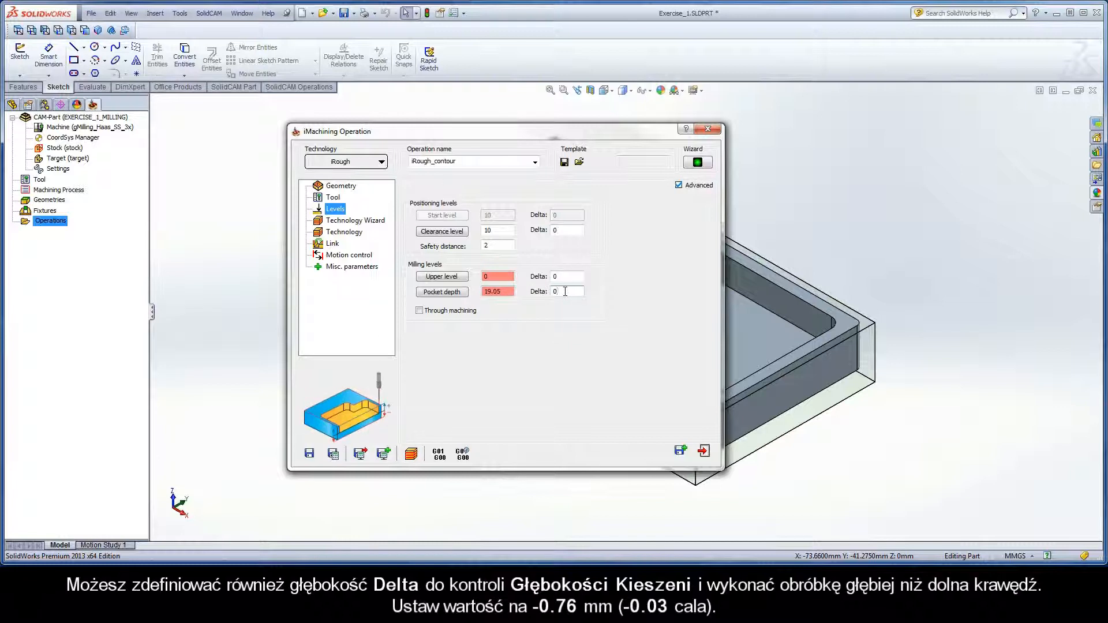
left_click(565, 291)
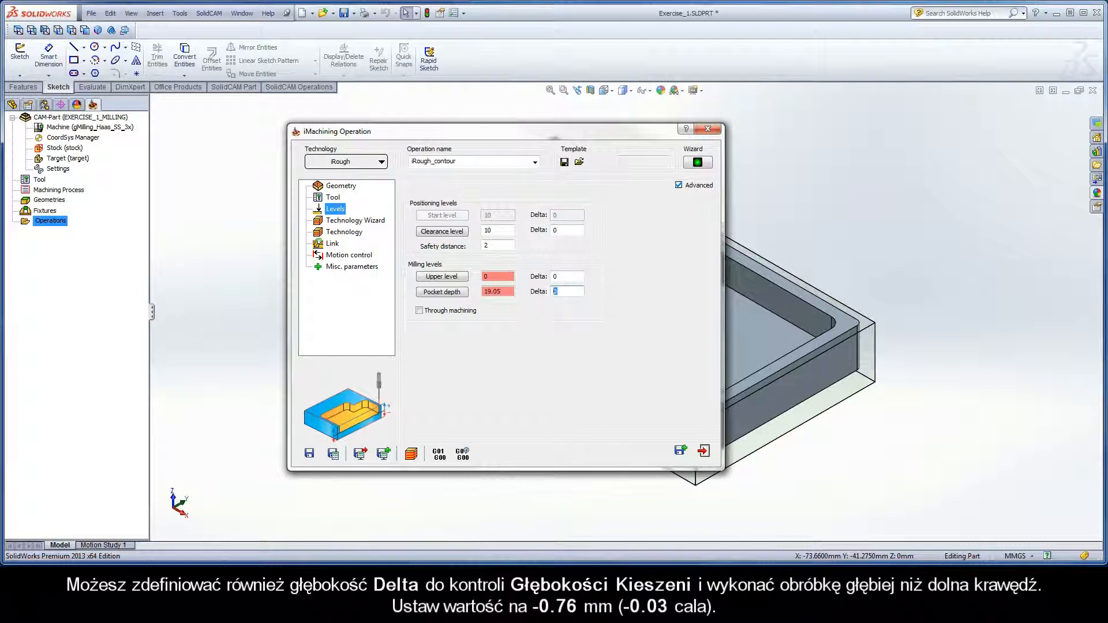
type("-0.76")
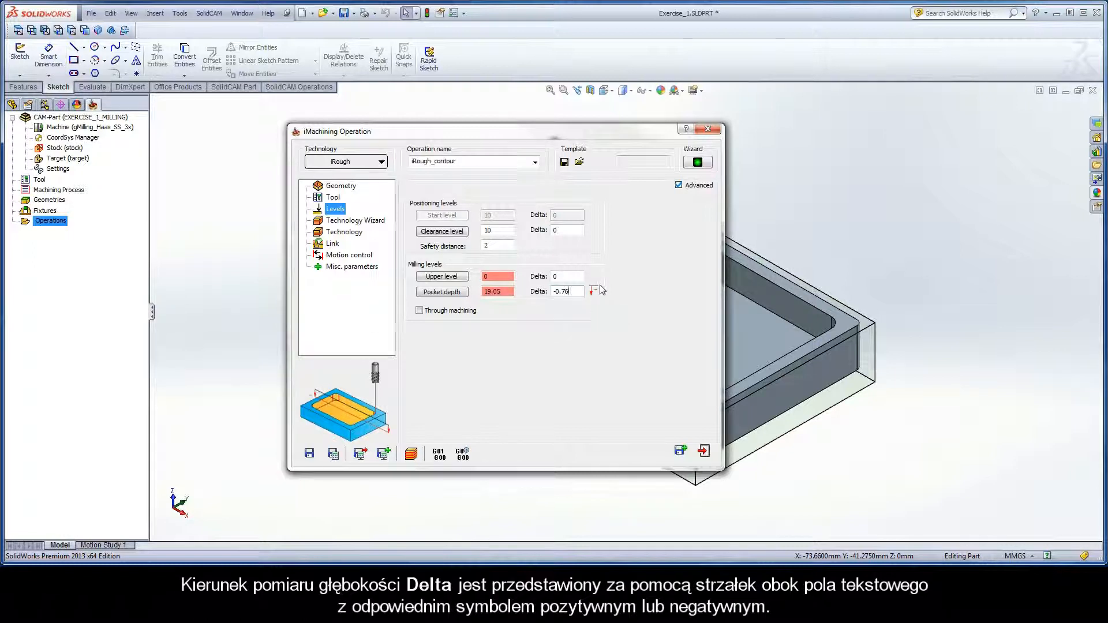
mouse_move(601, 299)
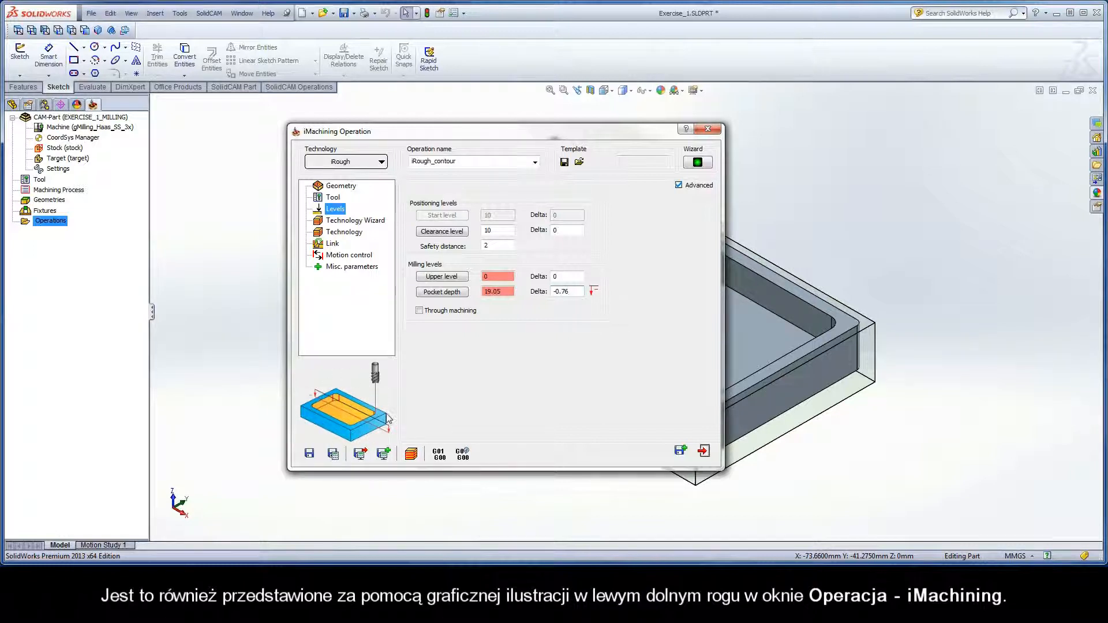
mouse_move(384, 403)
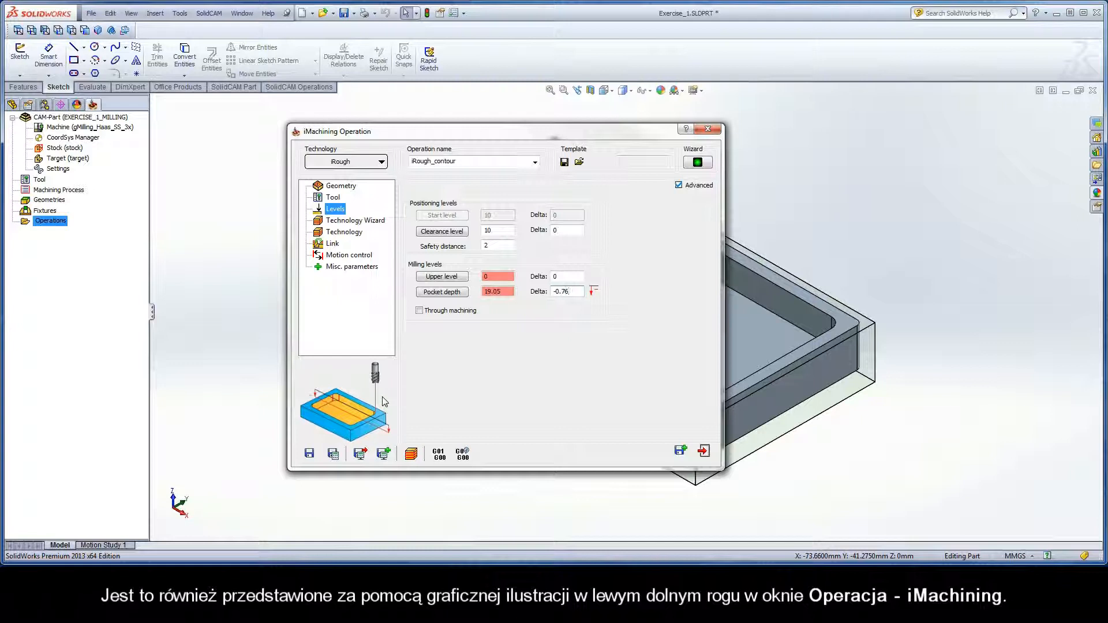